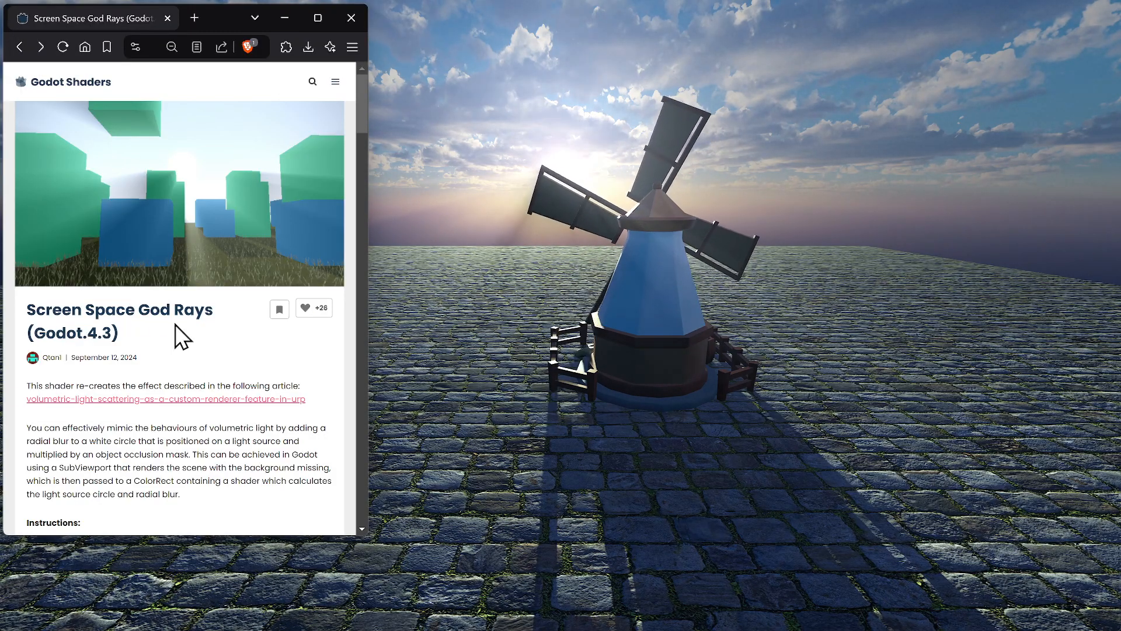
Scroll the Screen Space God Rays page past instructions and limitations to the shader code
scroll("down", 3)
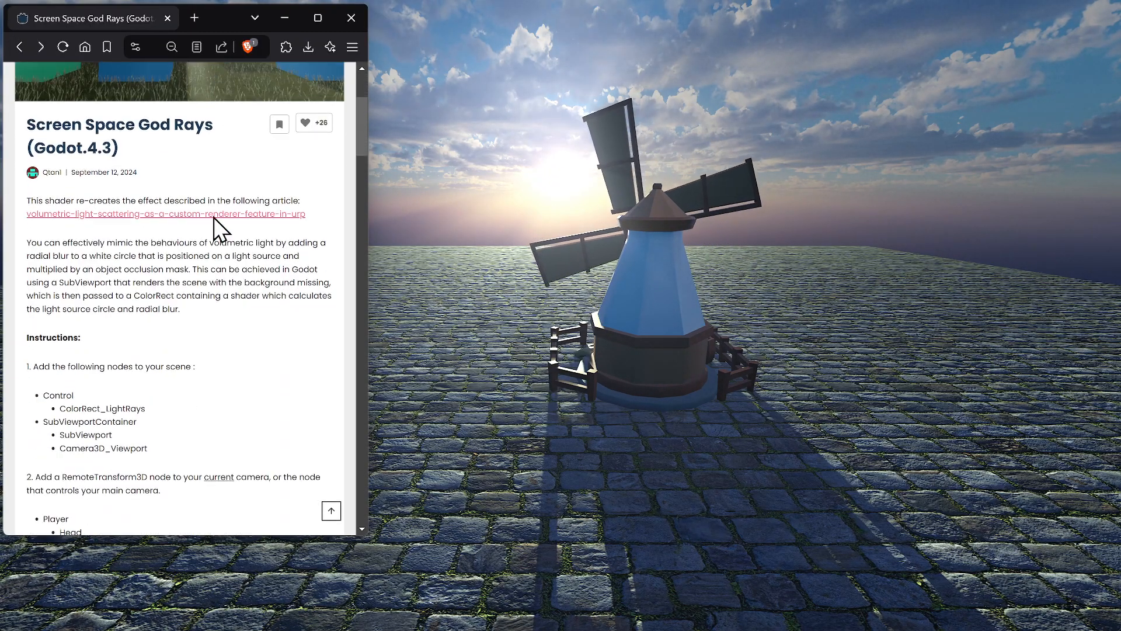
scroll("down", 3)
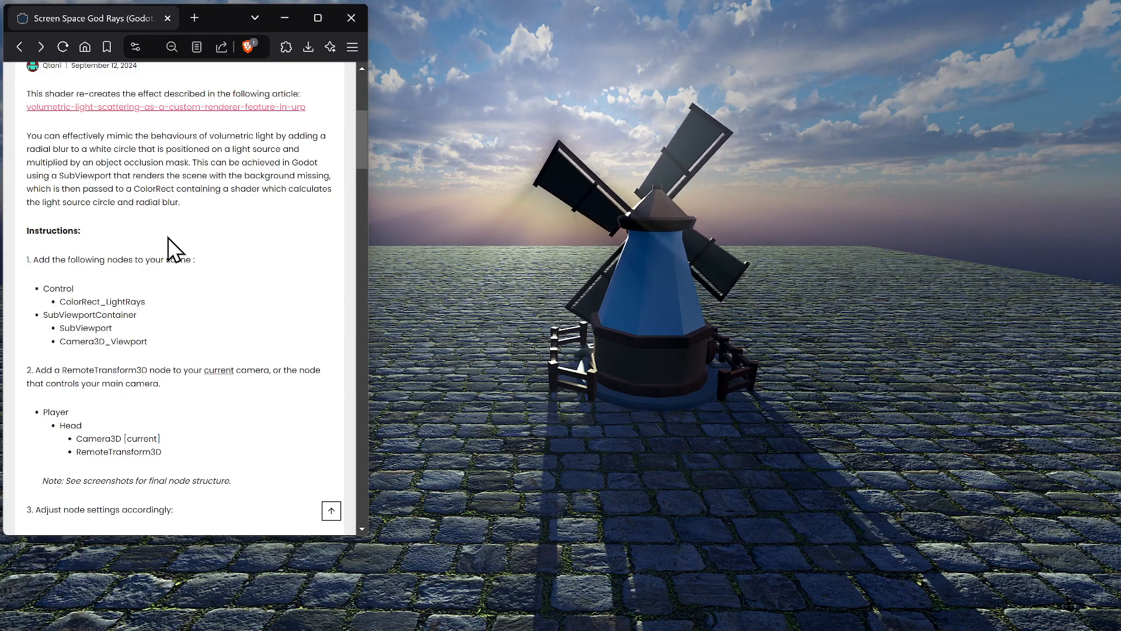
scroll("down", 3)
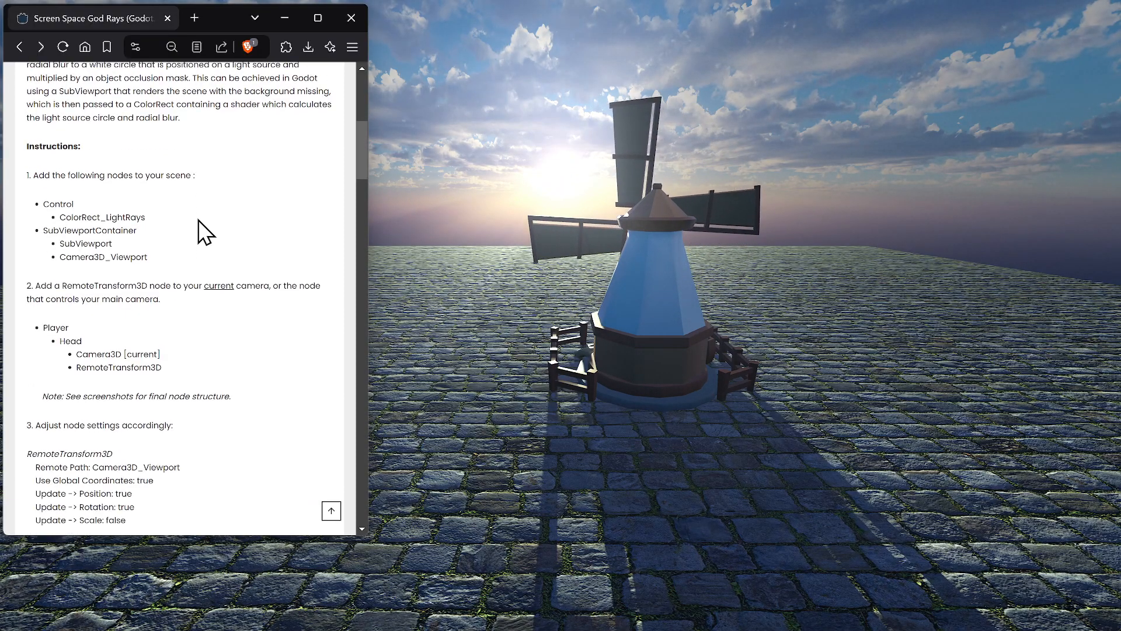
scroll("down", 3)
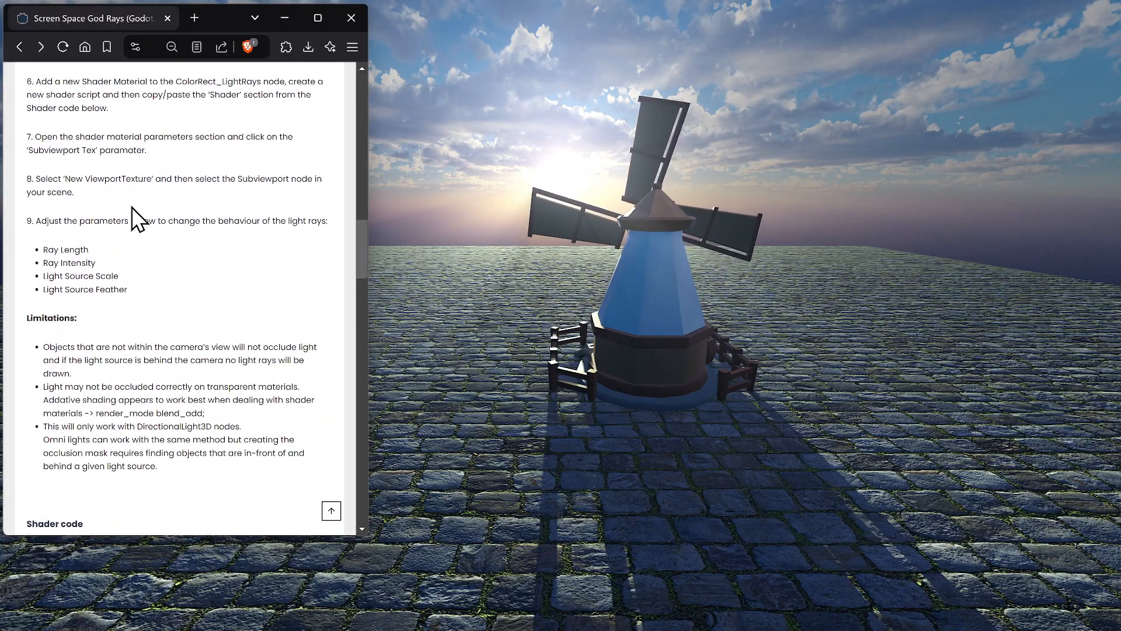
scroll("down", 3)
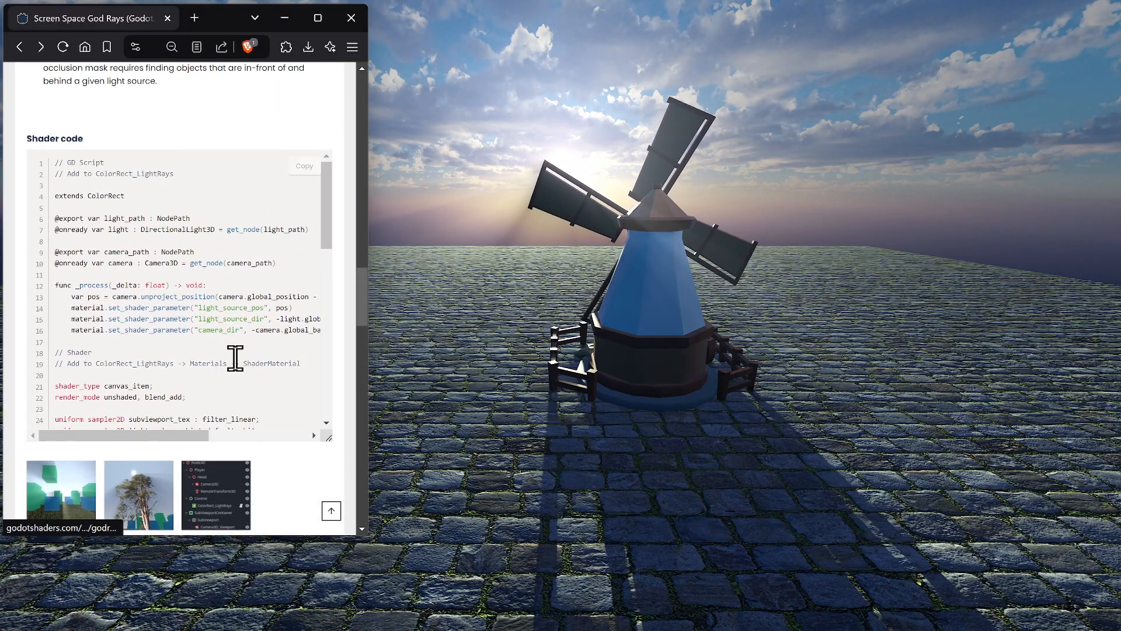
scroll("down", 3)
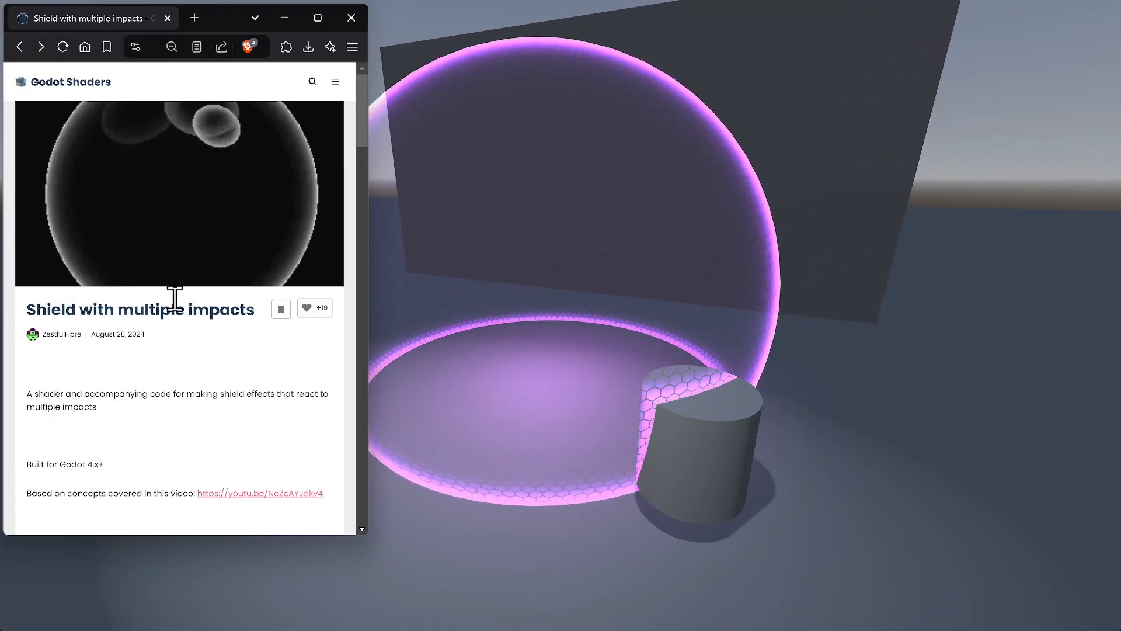
Scroll the Shield with multiple impacts page, then minimize the browser to reveal the demo
scroll("down", 3)
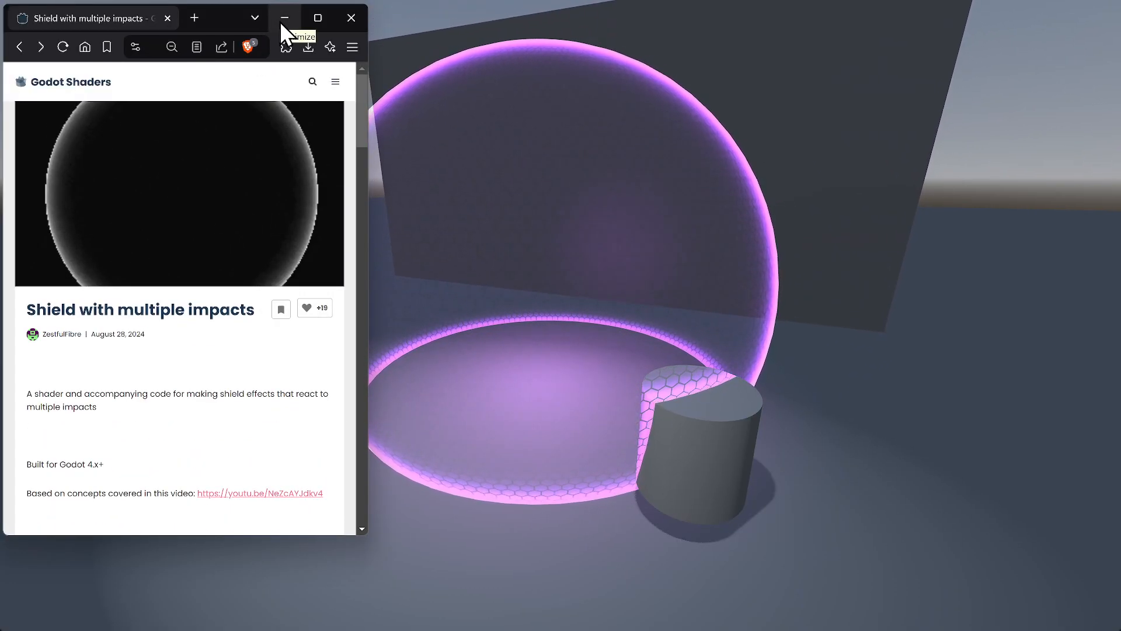
left_click(288, 18)
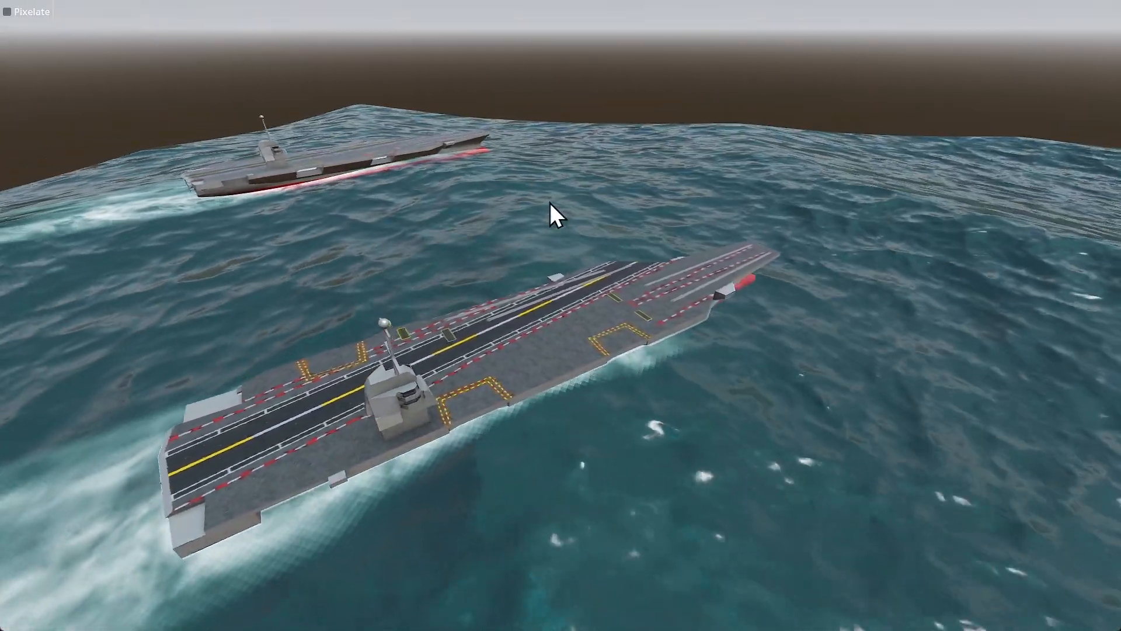
Turn the Pixelate checkbox on for the carrier ocean scene, then back off
left_click(8, 12)
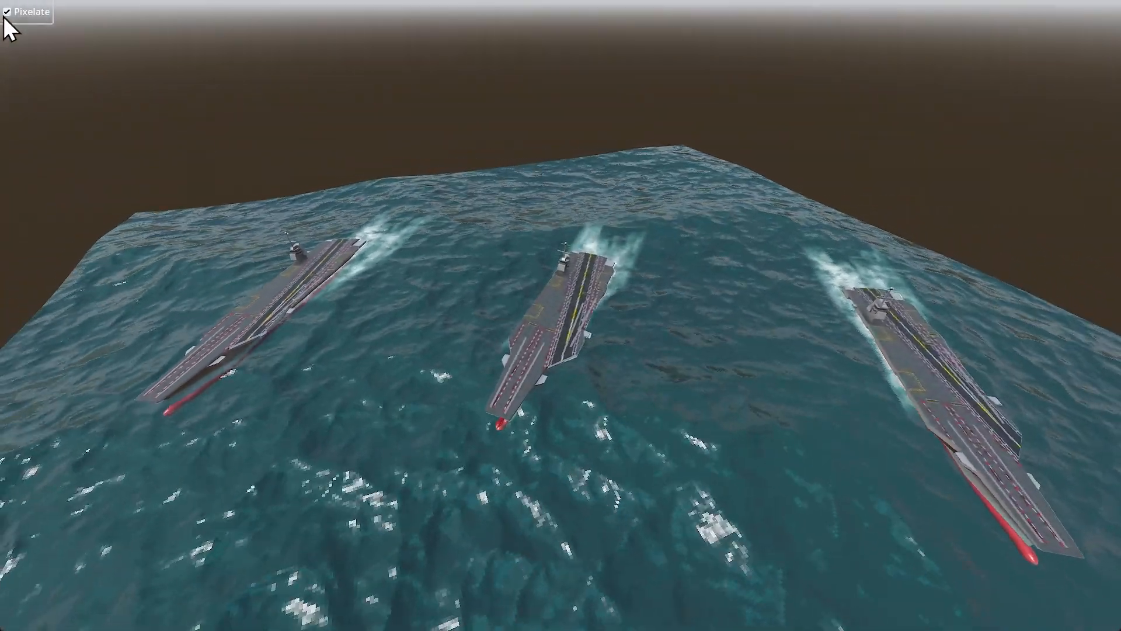
left_click(7, 12)
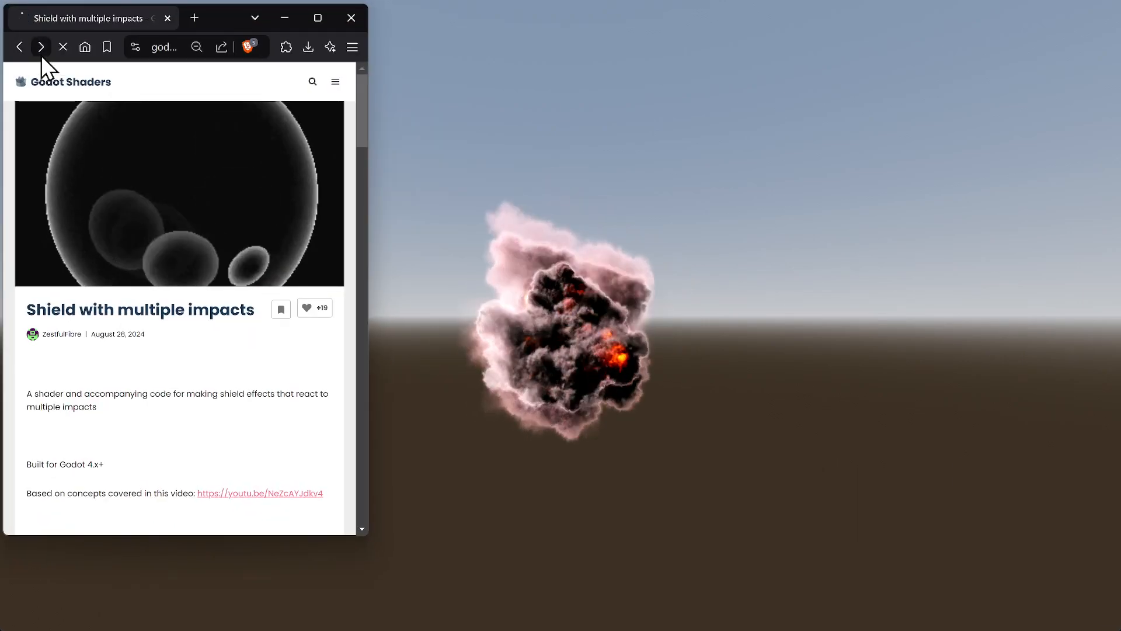
Go forward twice in browser history, scroll the page, then minimize the browser
left_click(41, 47)
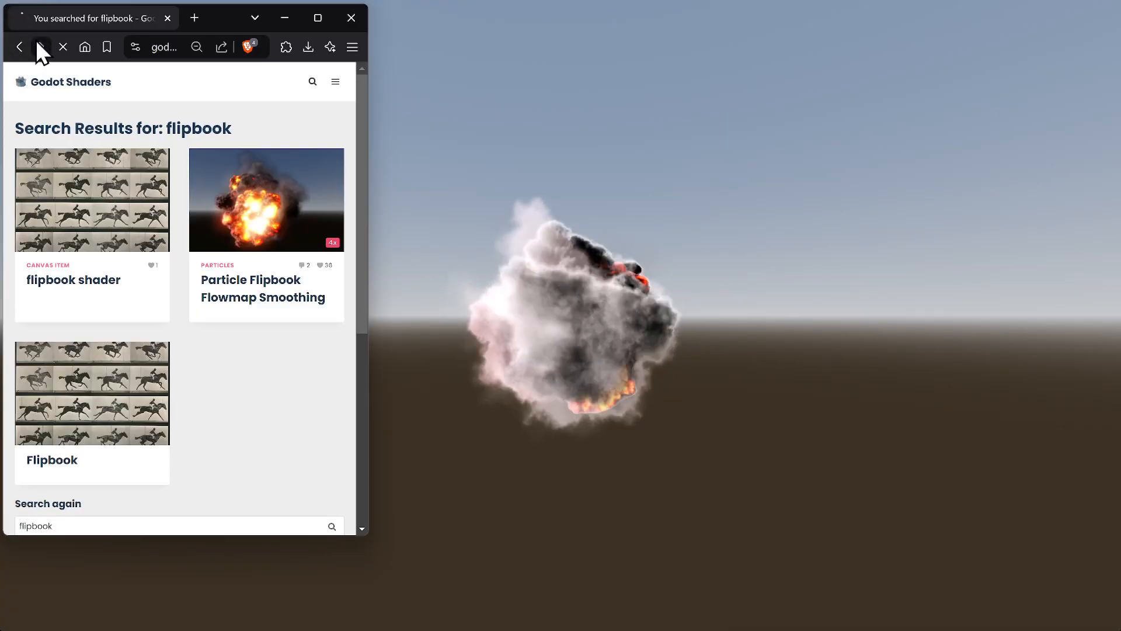
left_click(263, 200)
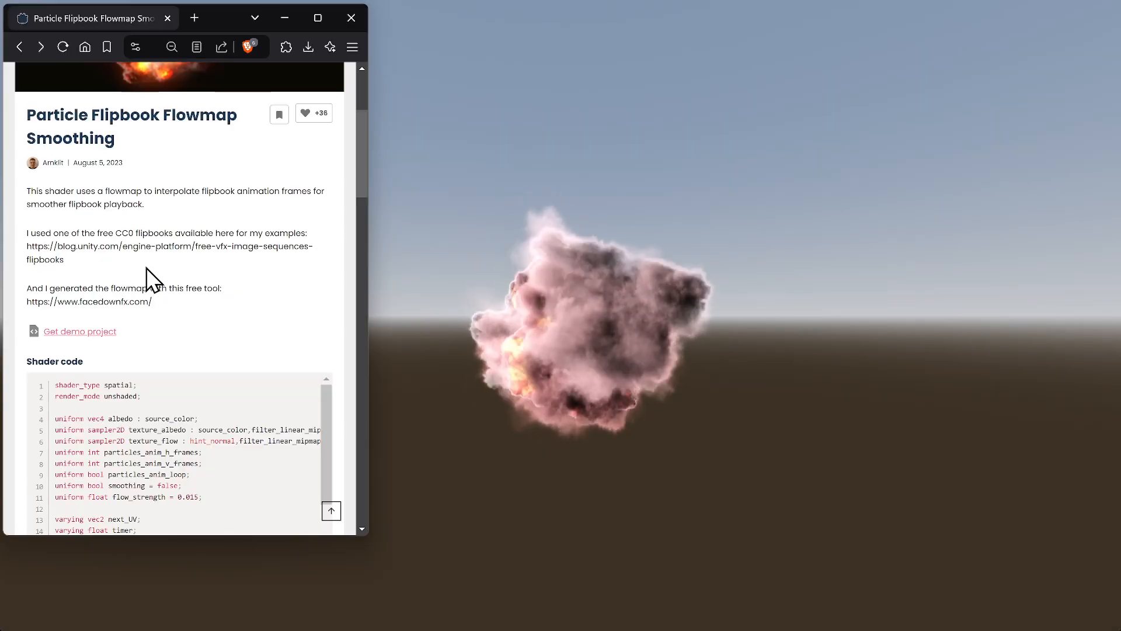
scroll("down", 3)
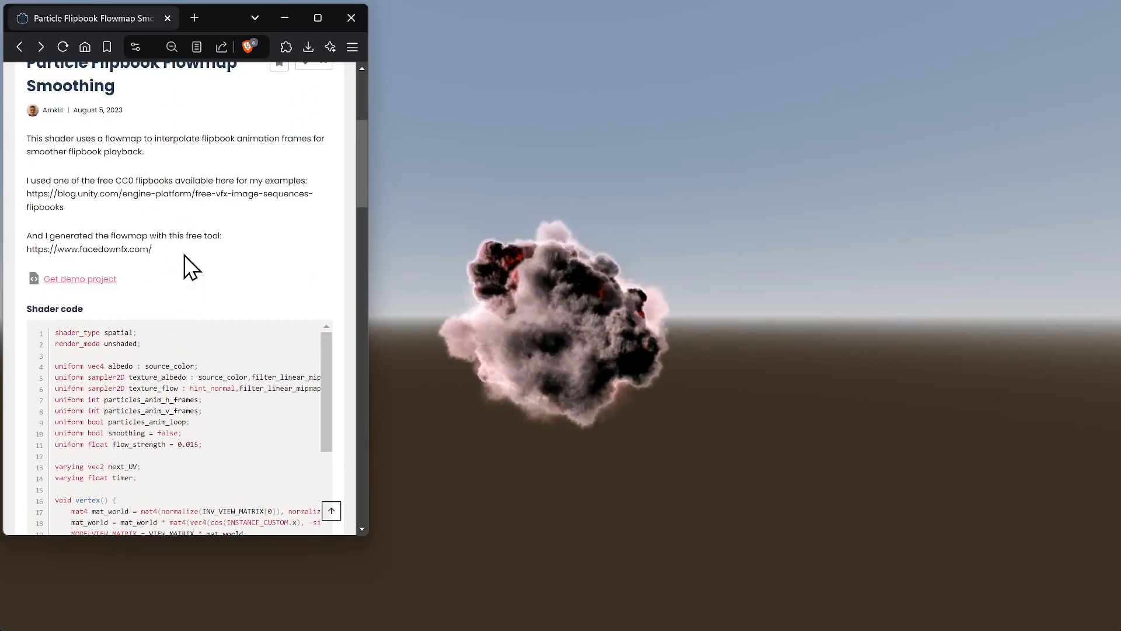
scroll("down", 3)
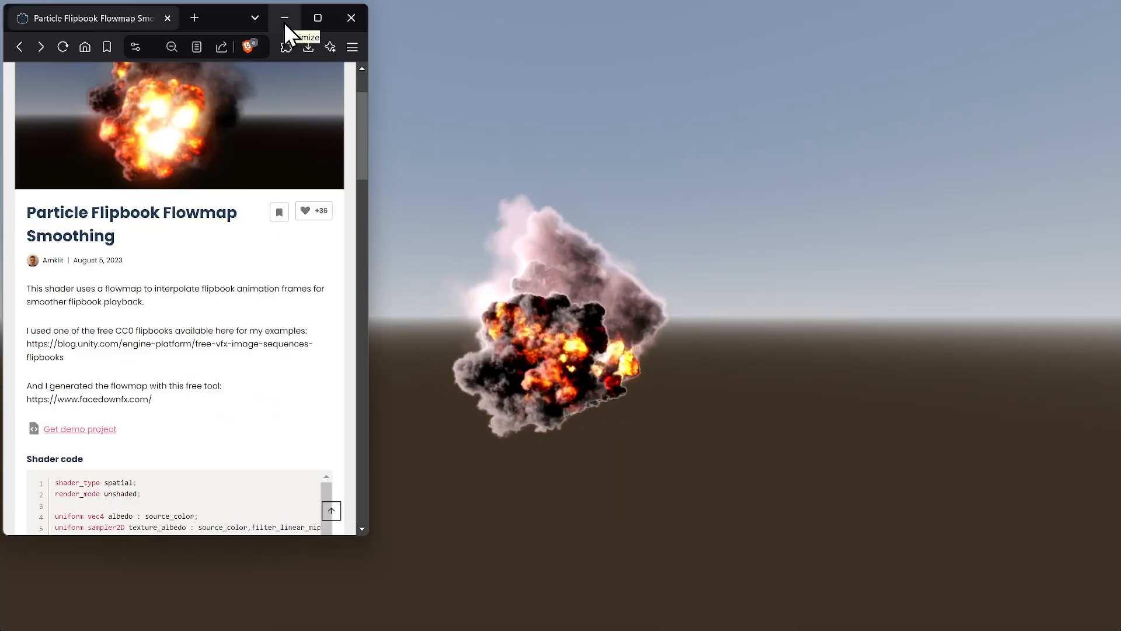
left_click(288, 18)
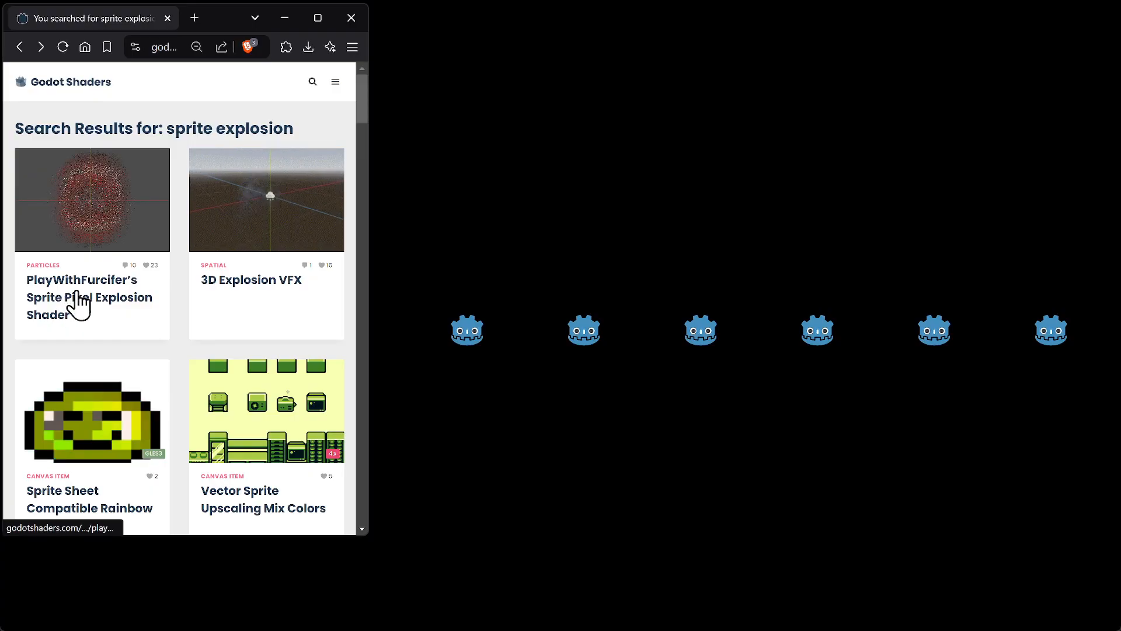
mouse_move(117, 281)
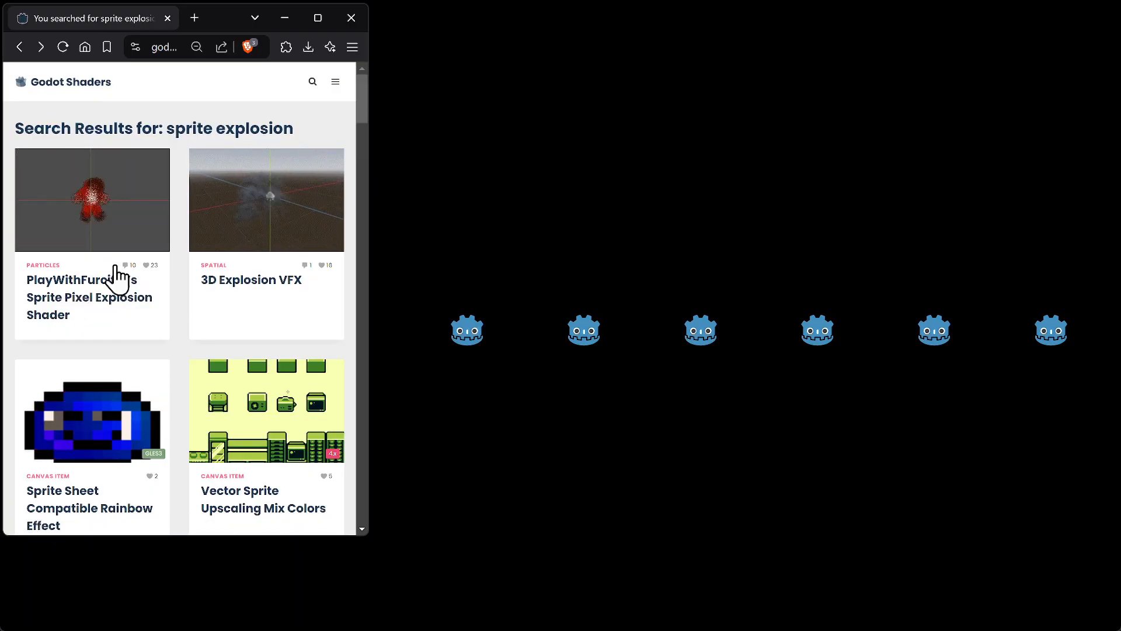
Open the PlayWithFurcifer's Sprite Pixel Explosion Shader card from the 'sprite explosion' results
left_click(92, 200)
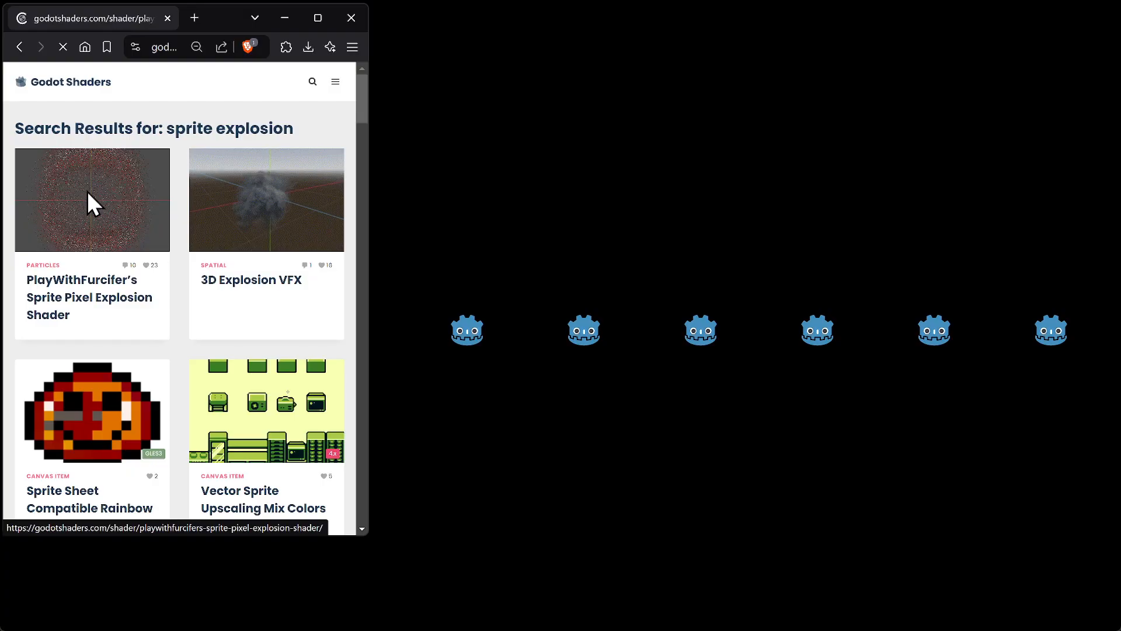
left_click(92, 200)
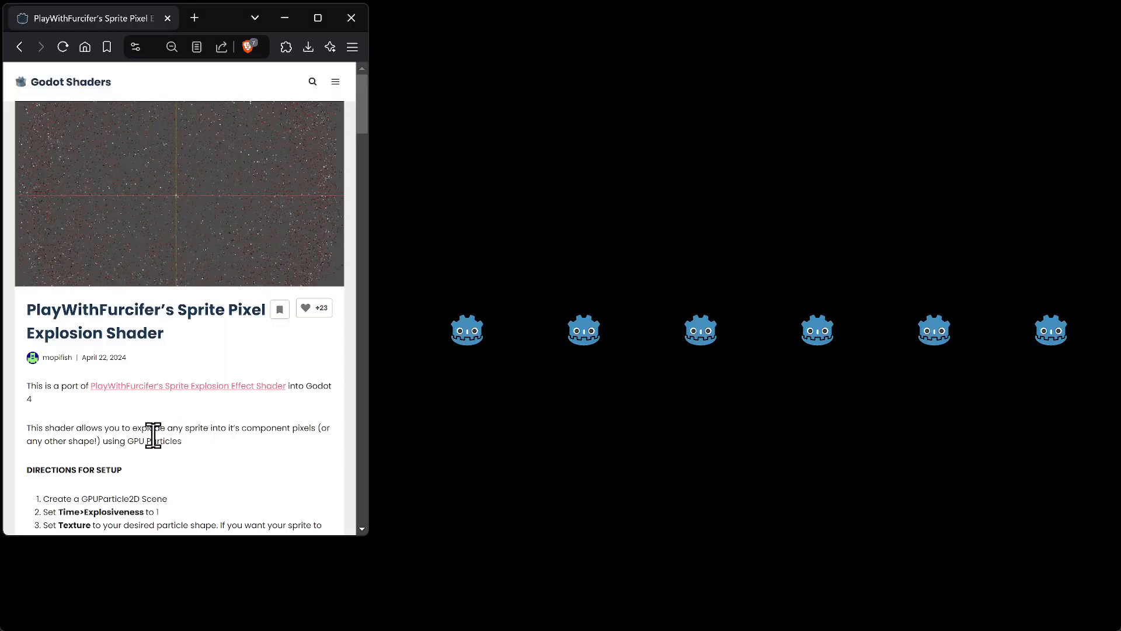
scroll("down", 3)
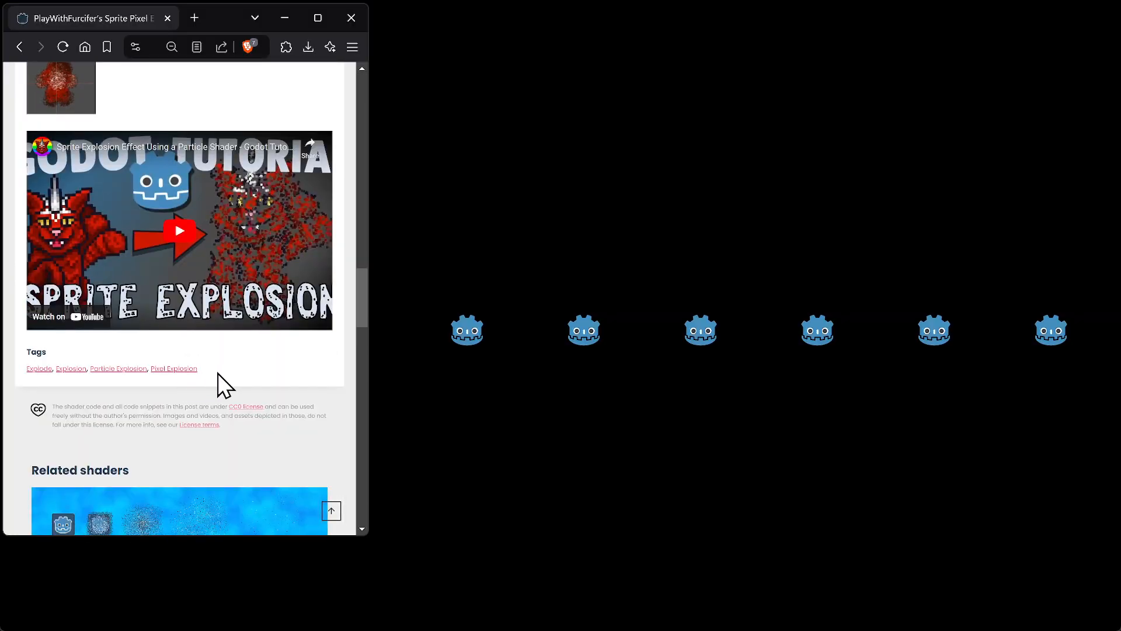
scroll("up", 3)
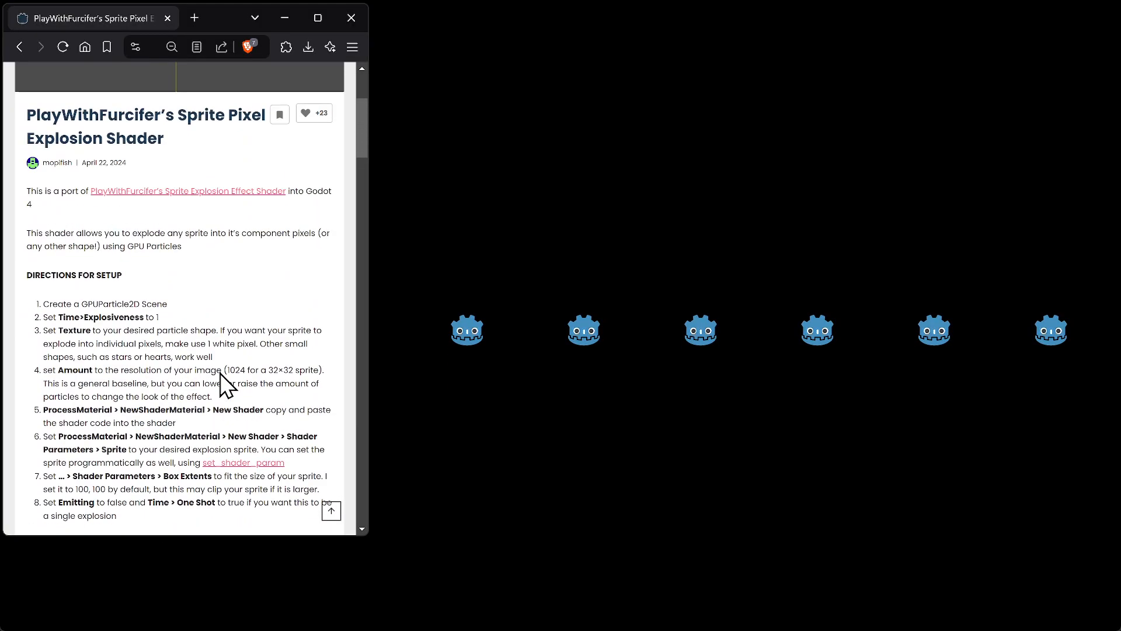
scroll("up", 3)
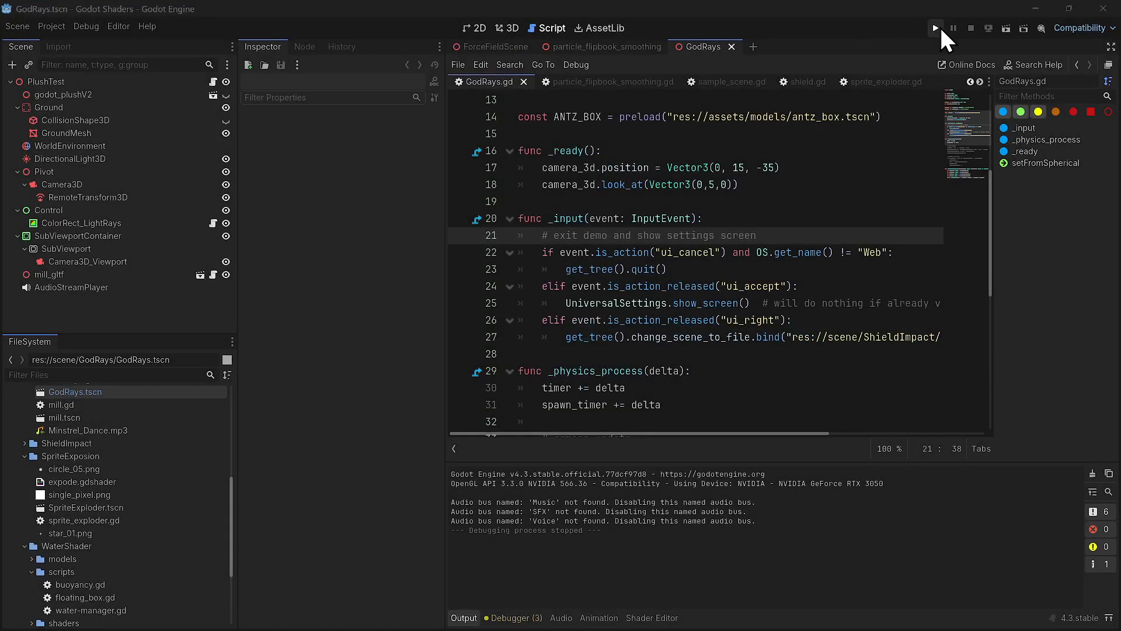
Run the demo project from the editor's top-right play button
left_click(935, 28)
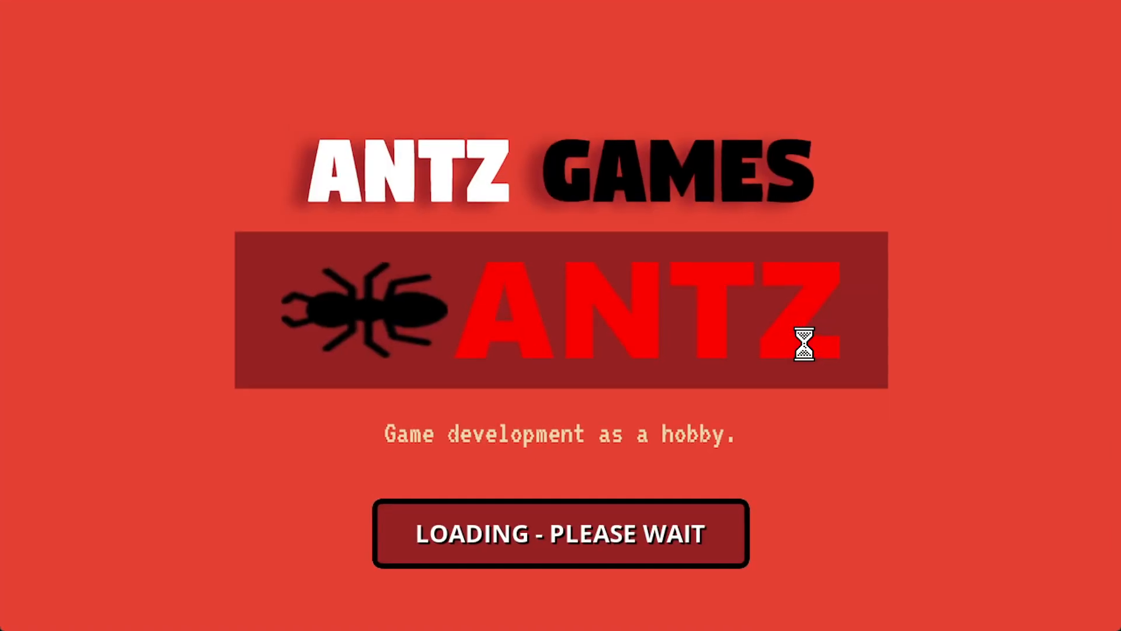